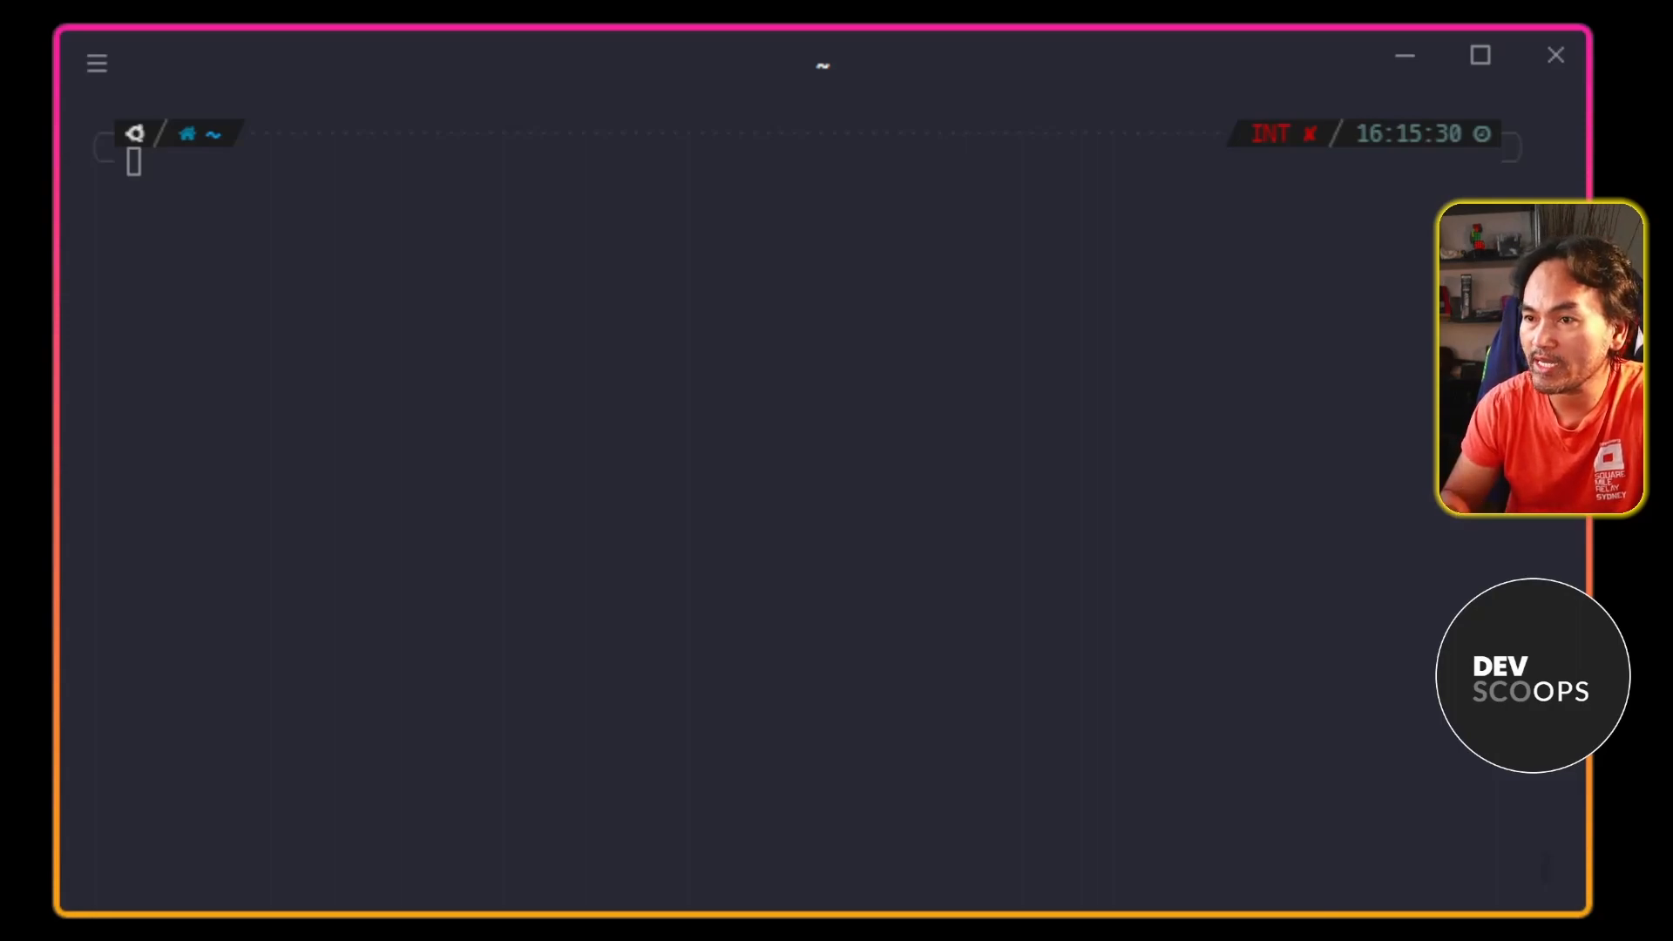
Run the podman-on-wsl.sh setup script and answer Y to install Podman 3.4.2.
text(sh -c ./podman-on-wsl.sh)
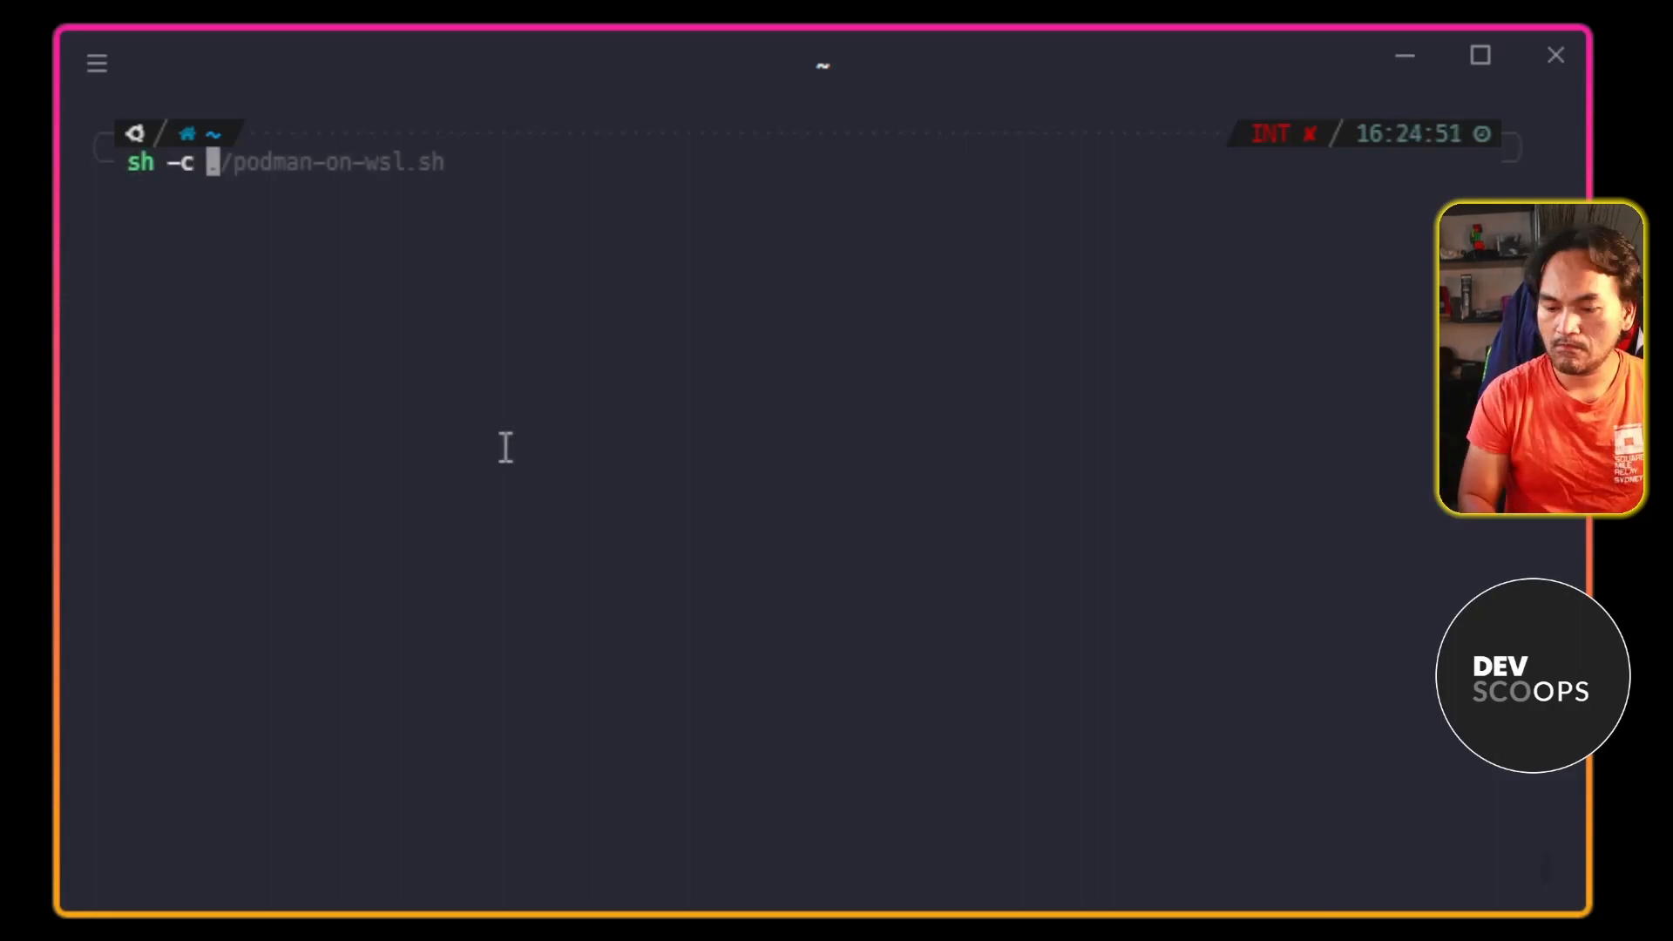
key(Return)
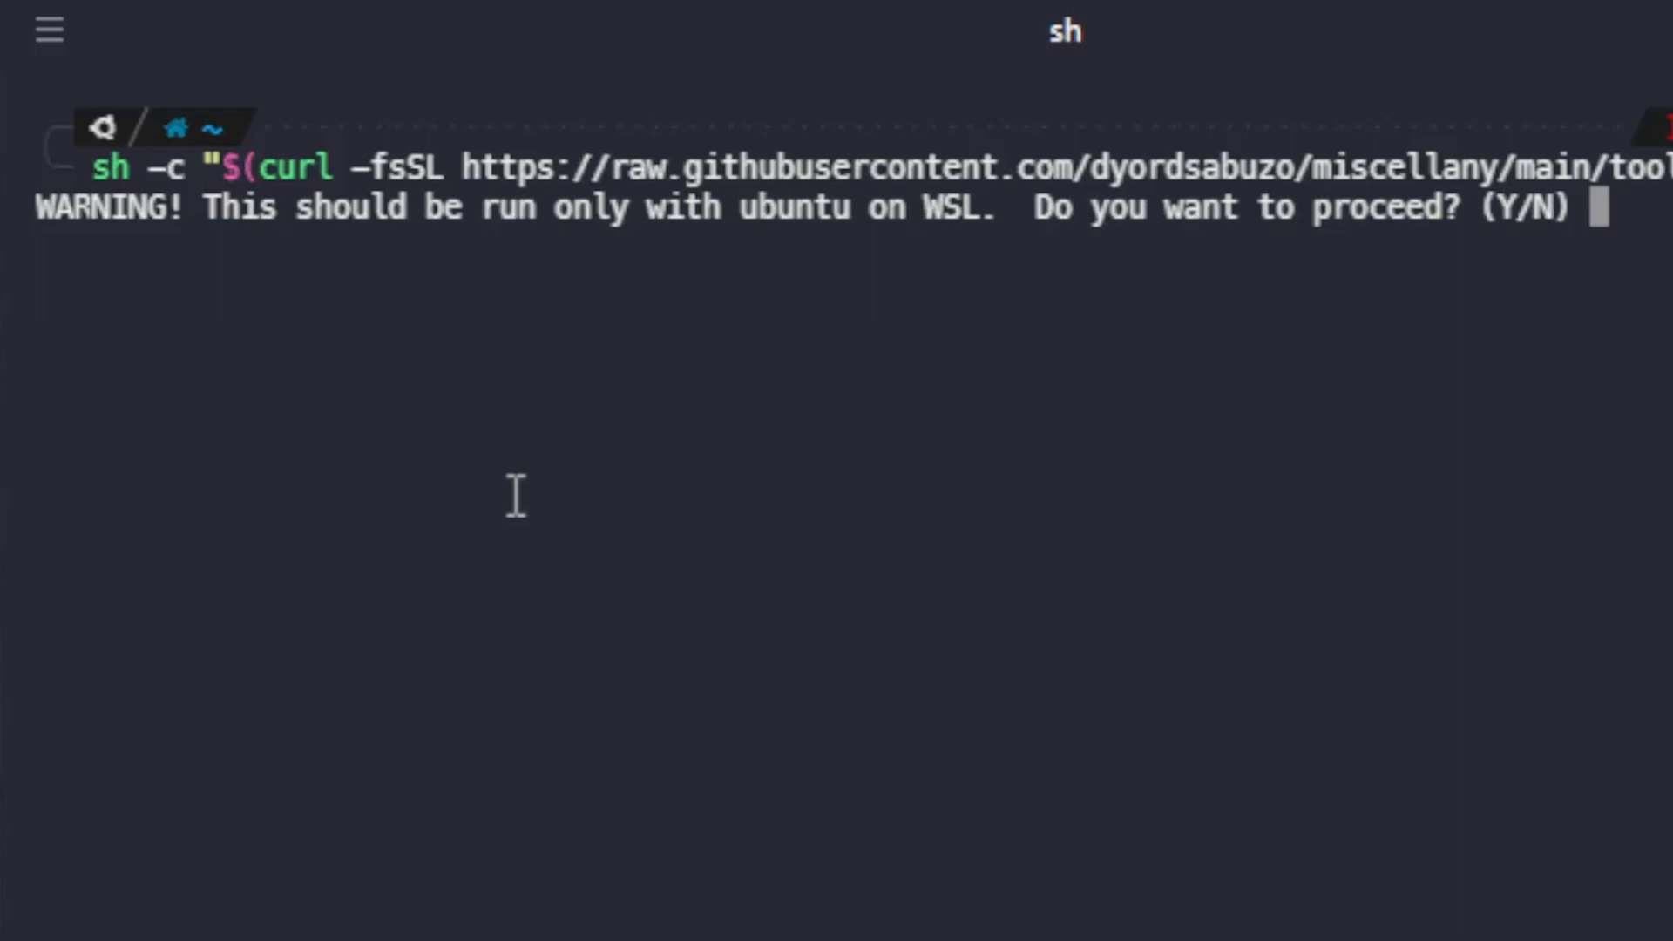
text(Y)
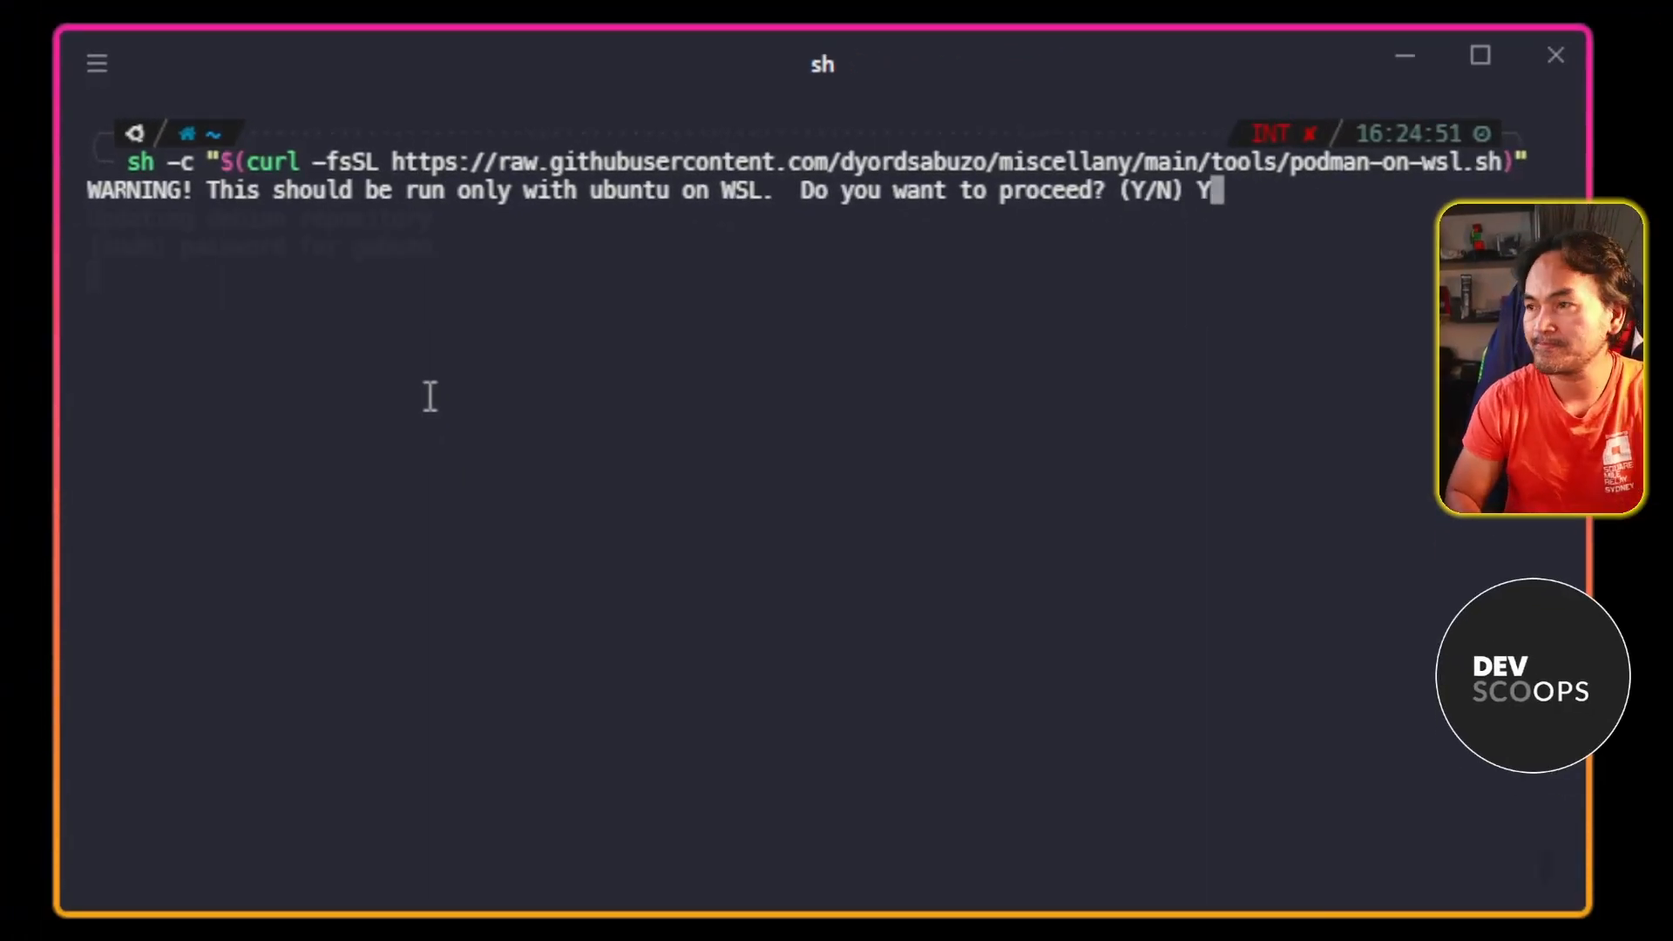
key(Return)
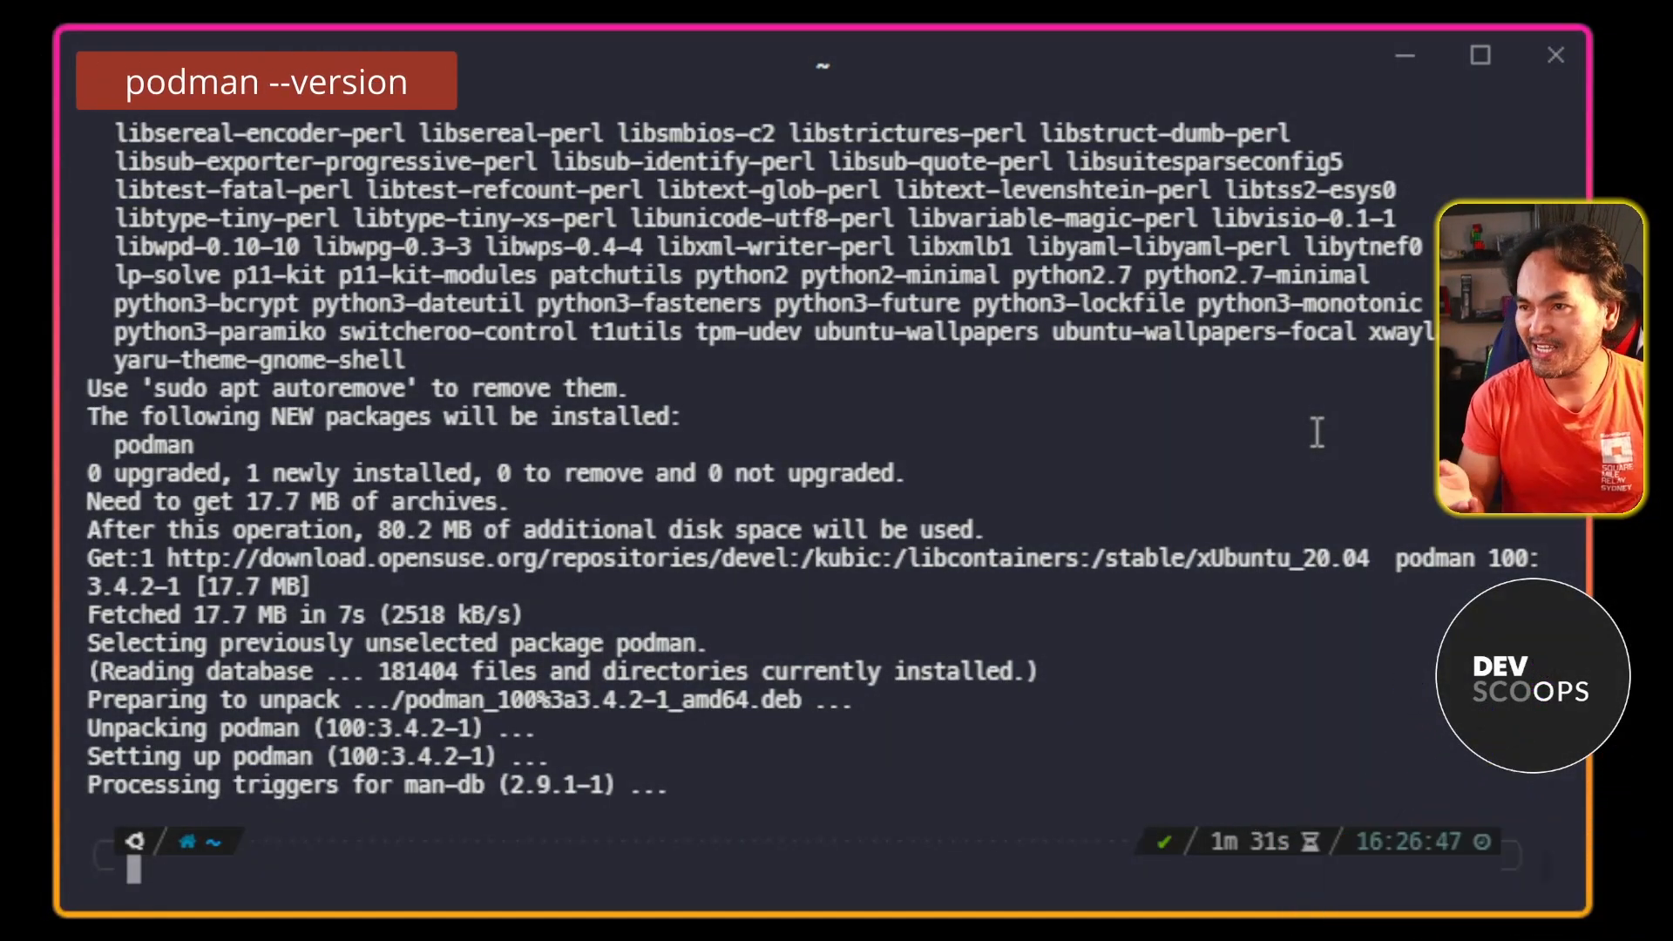
Return the shell to a fresh empty prompt after the install output.
key(Return)
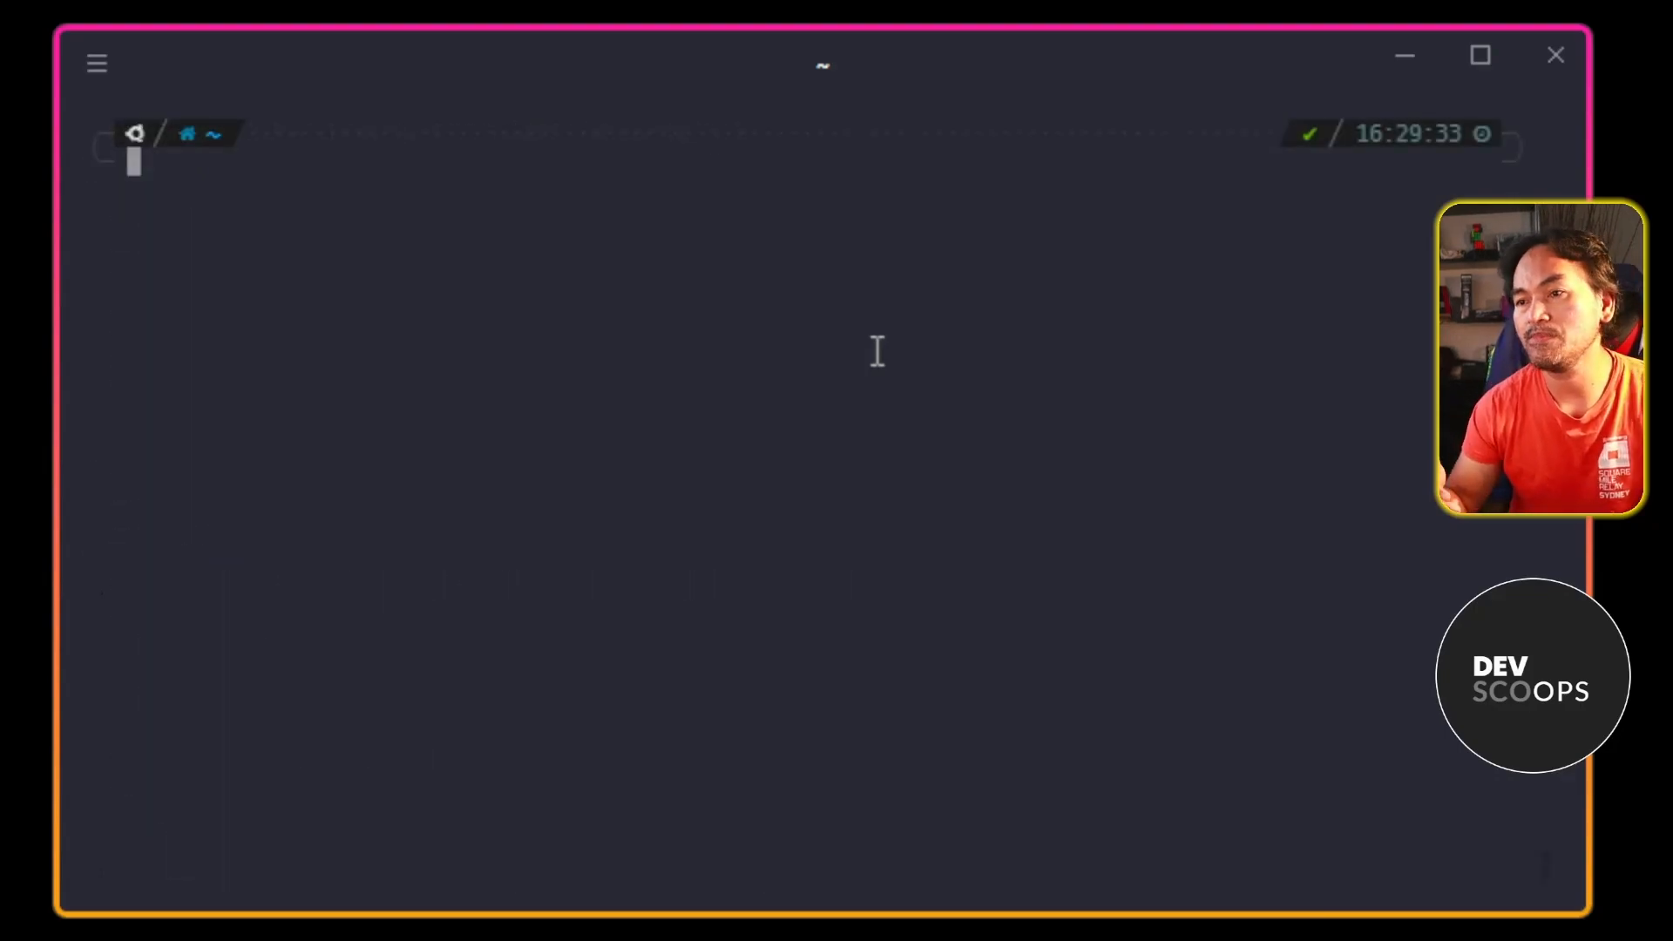
Check podman info and pull the official docker.io/library/nginx image.
text(podman info)
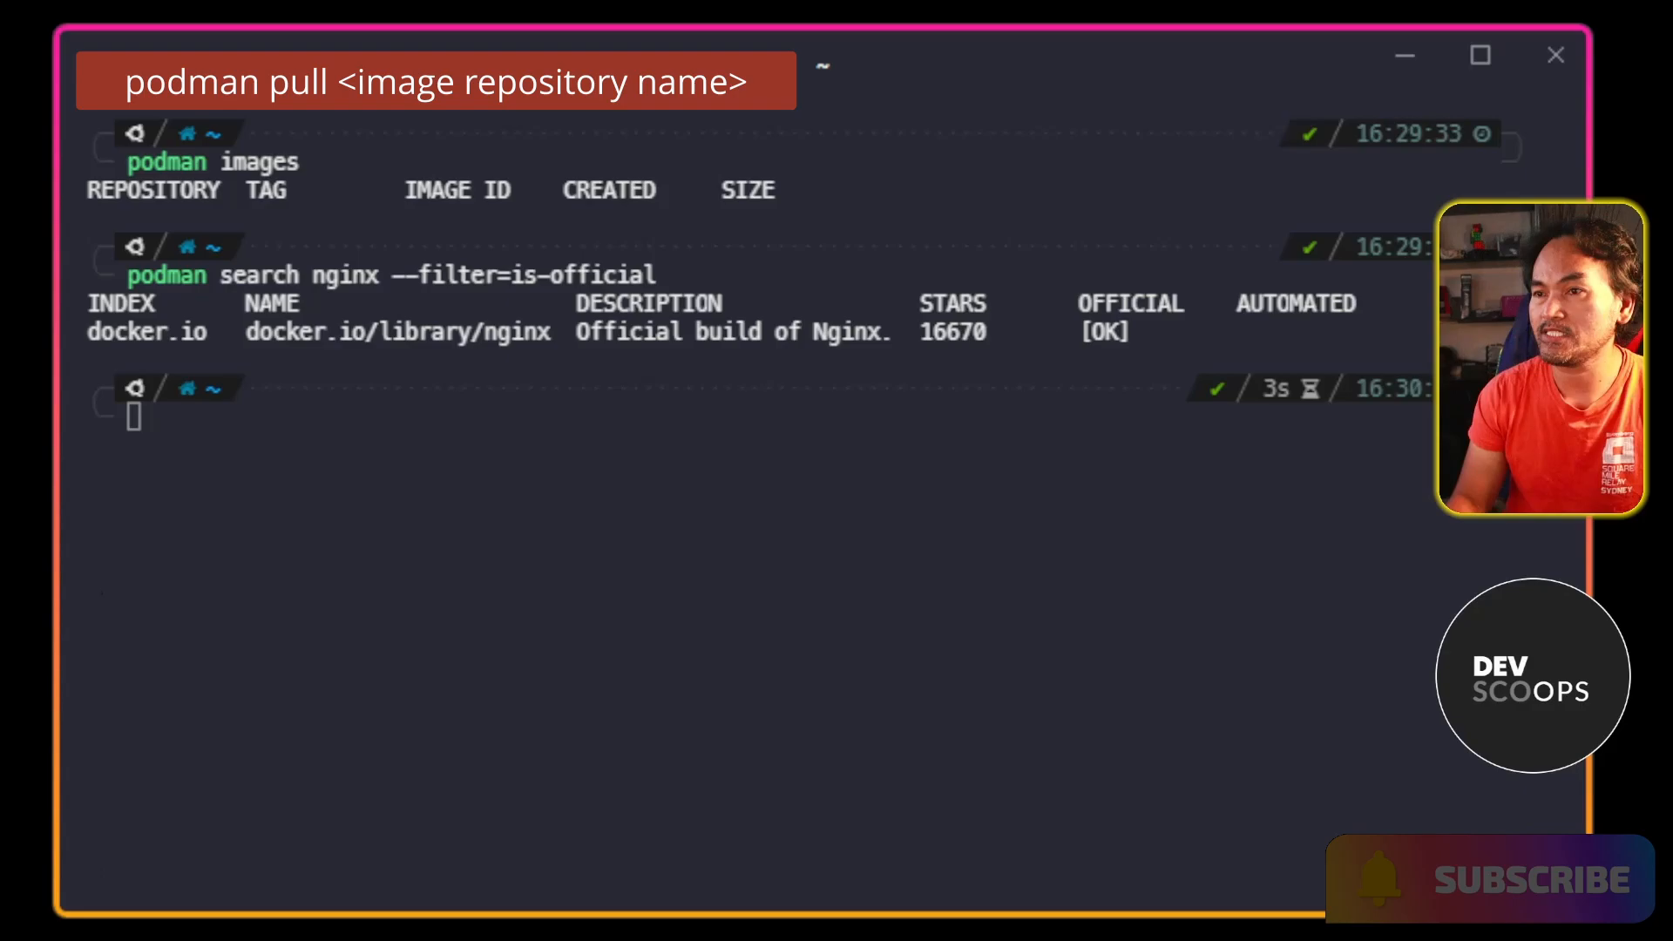
text(podman pull docker.io/library/nginx)
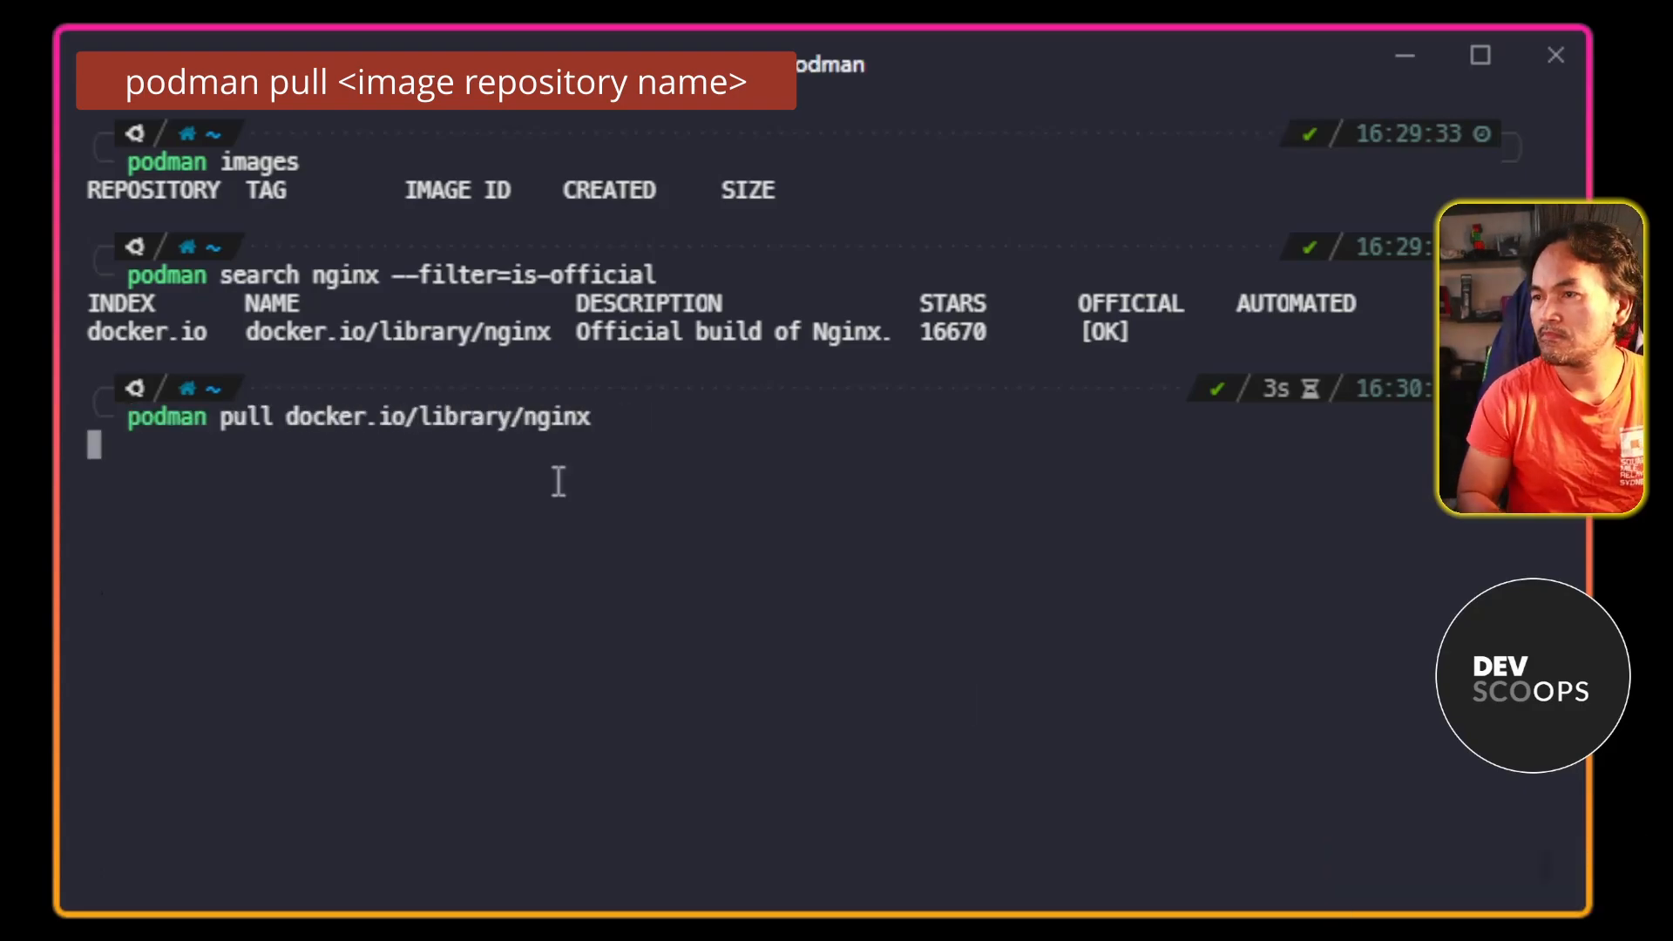
key(Return)
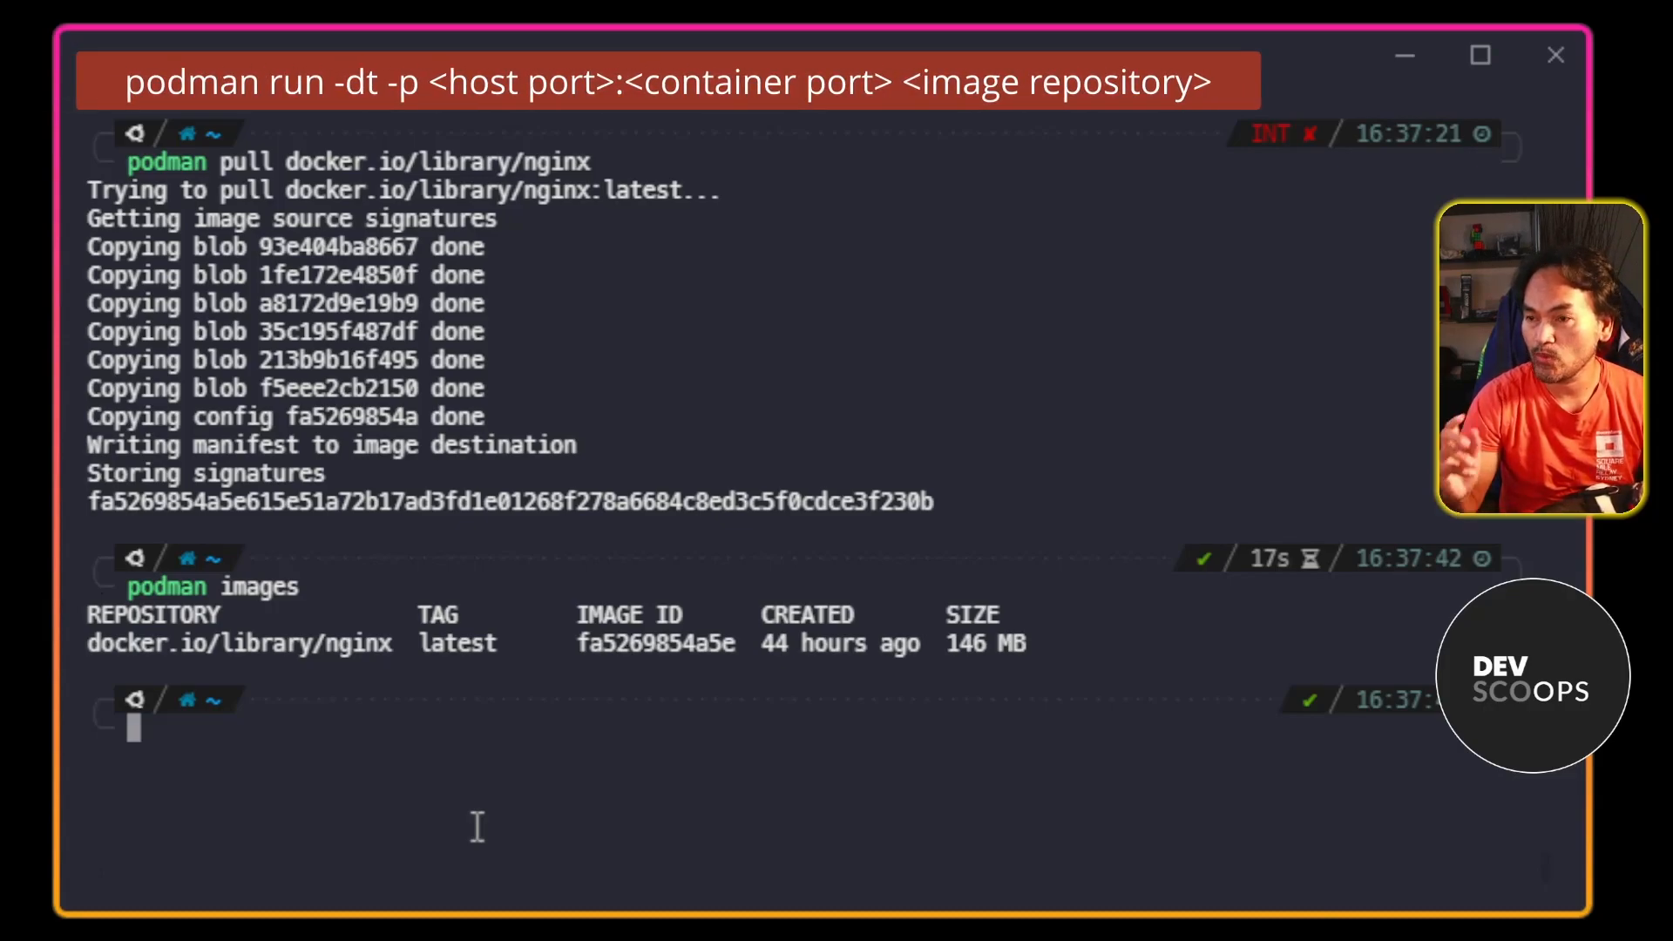
Run nginx detached with port 8080:80 and list running containers with podman ps.
text(podman run -dt -p 8080:80 docker.io/library/nginx)
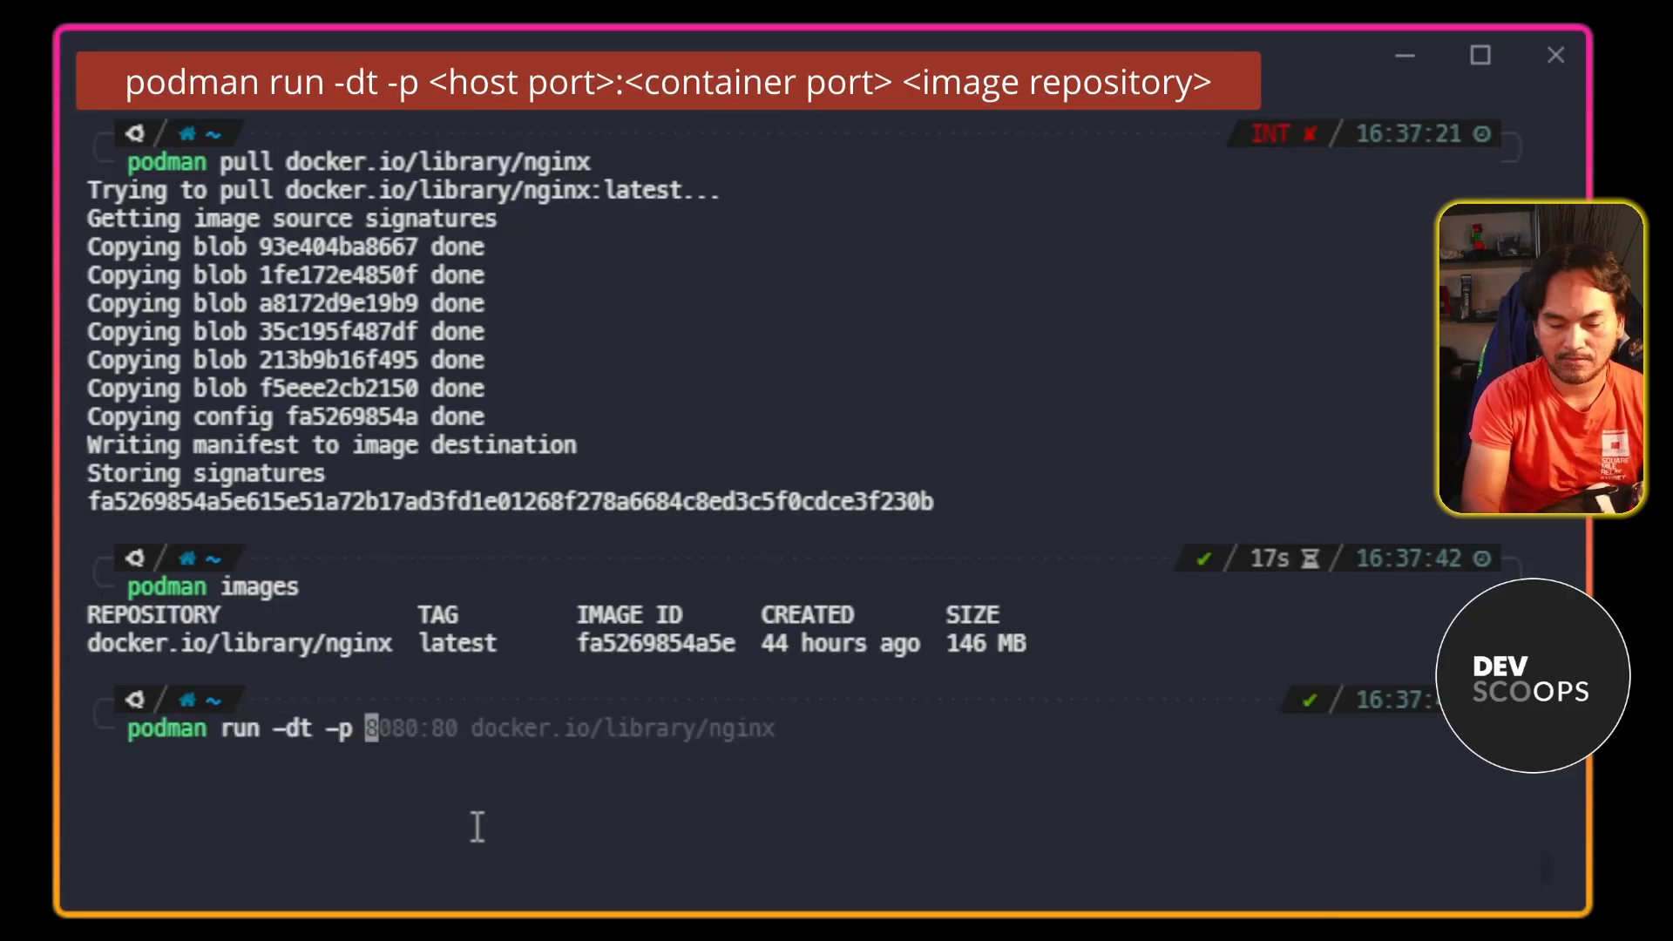
key(Return)
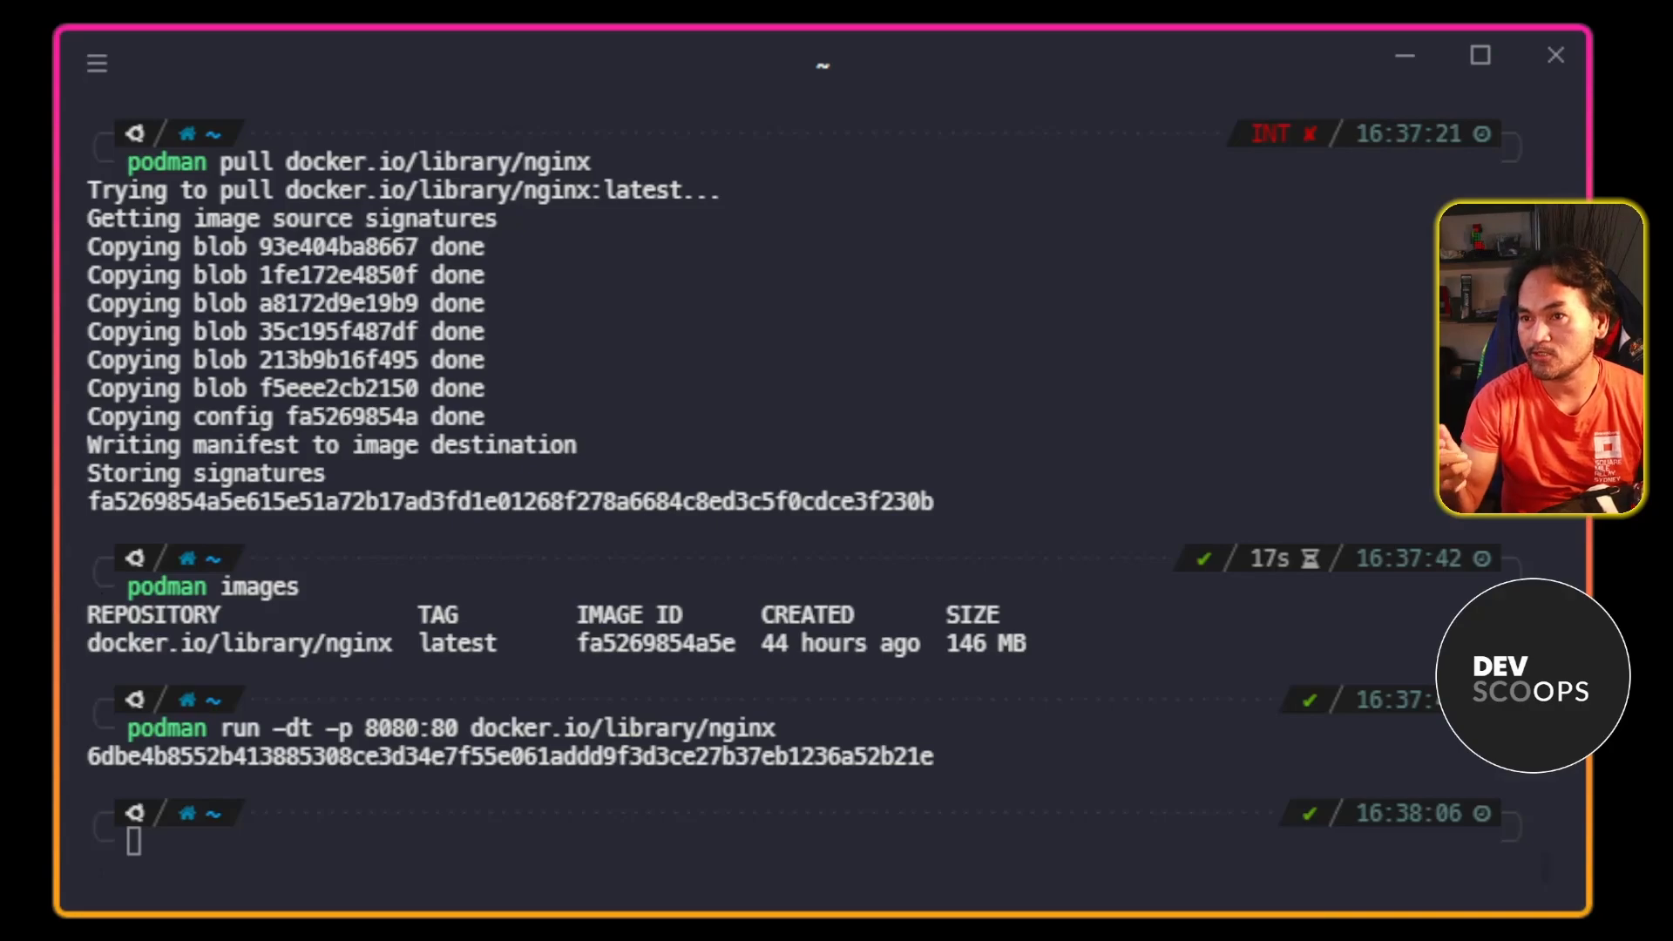
text(podman ps)
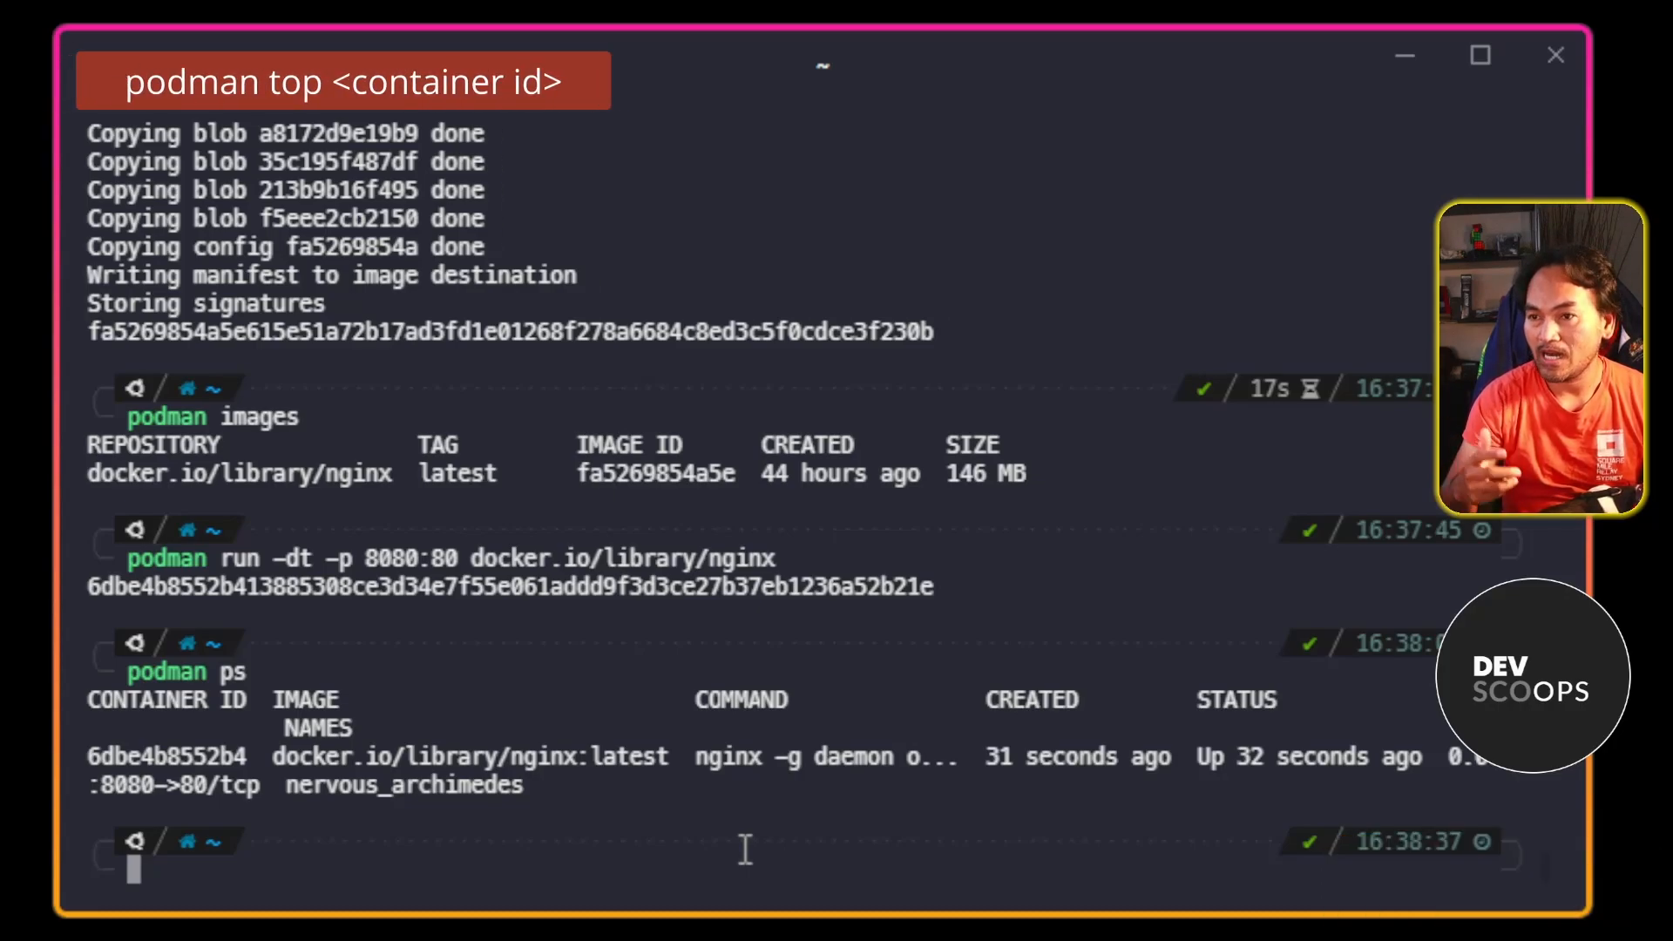
Show container 6dbe4b8552b4's processes with podman top, then stop following its logs.
text(podman top 6dbe4b8552b4)
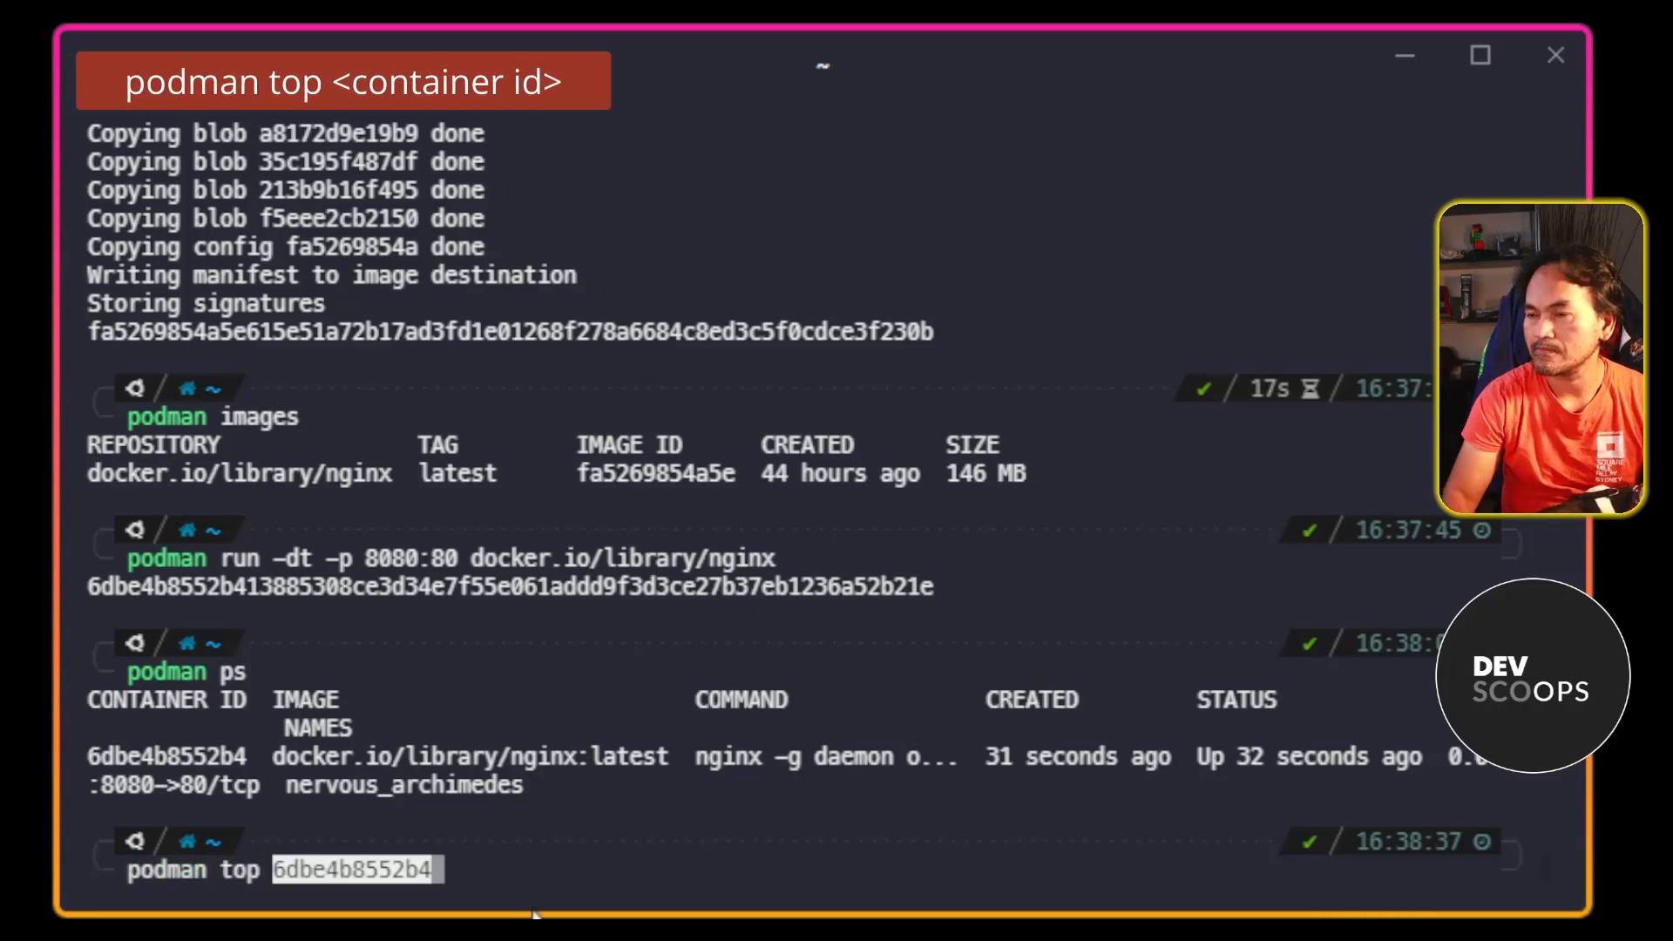
key(Return)
text(podman logs -f 6dbe4b8552b4)
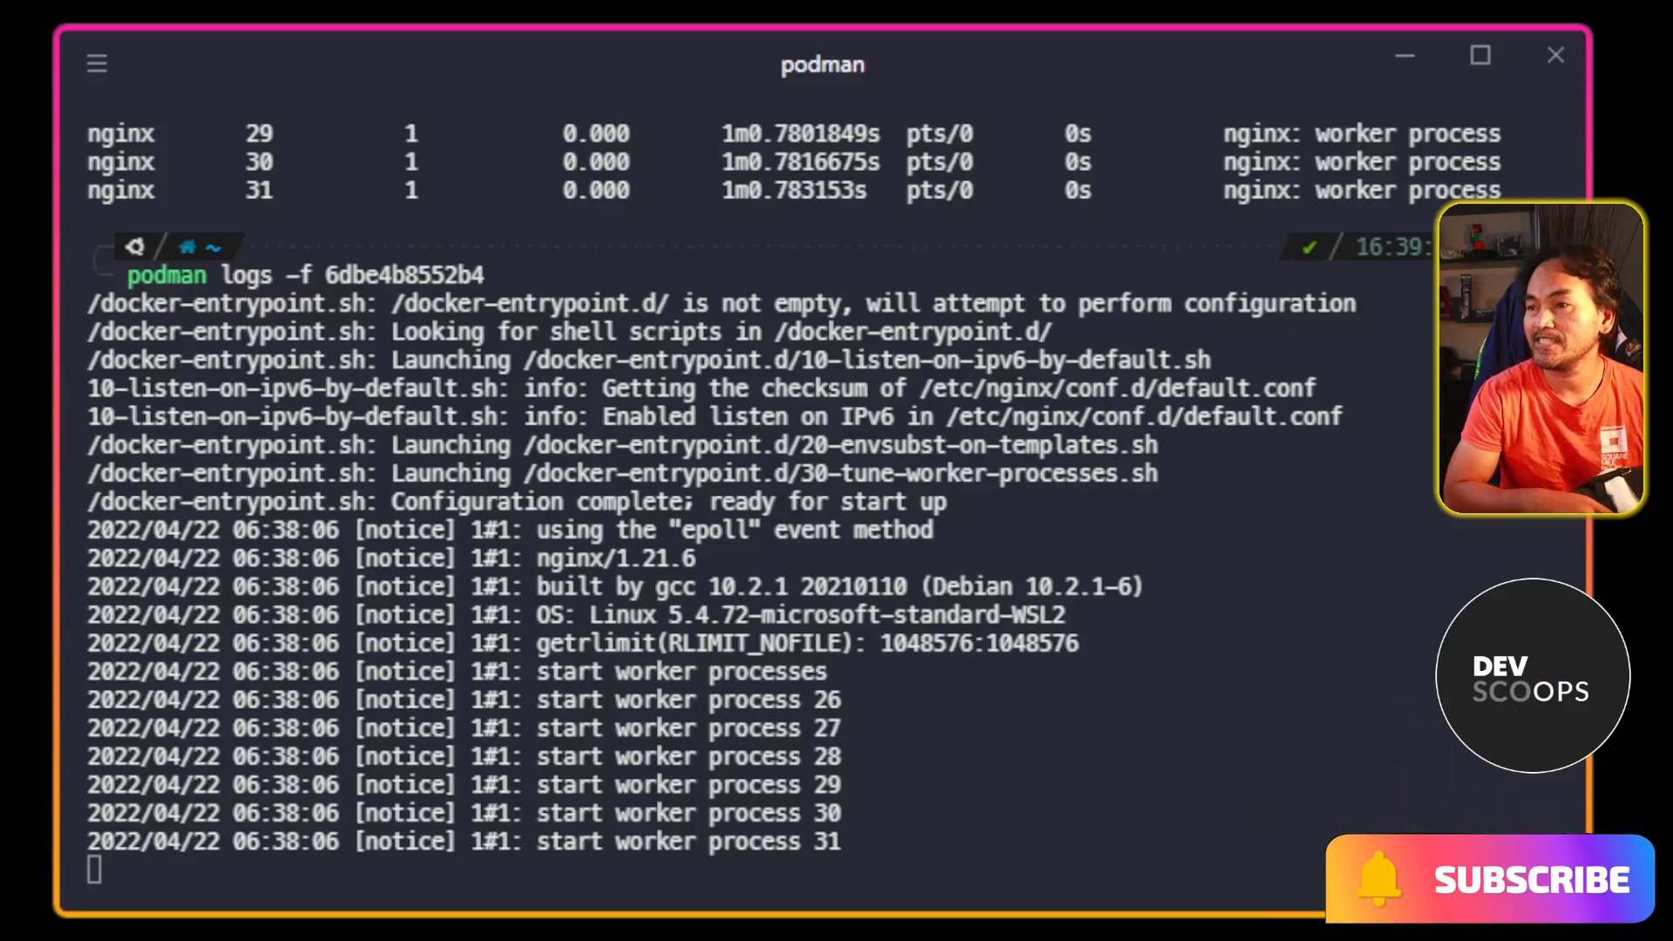
key(ctrl+c)
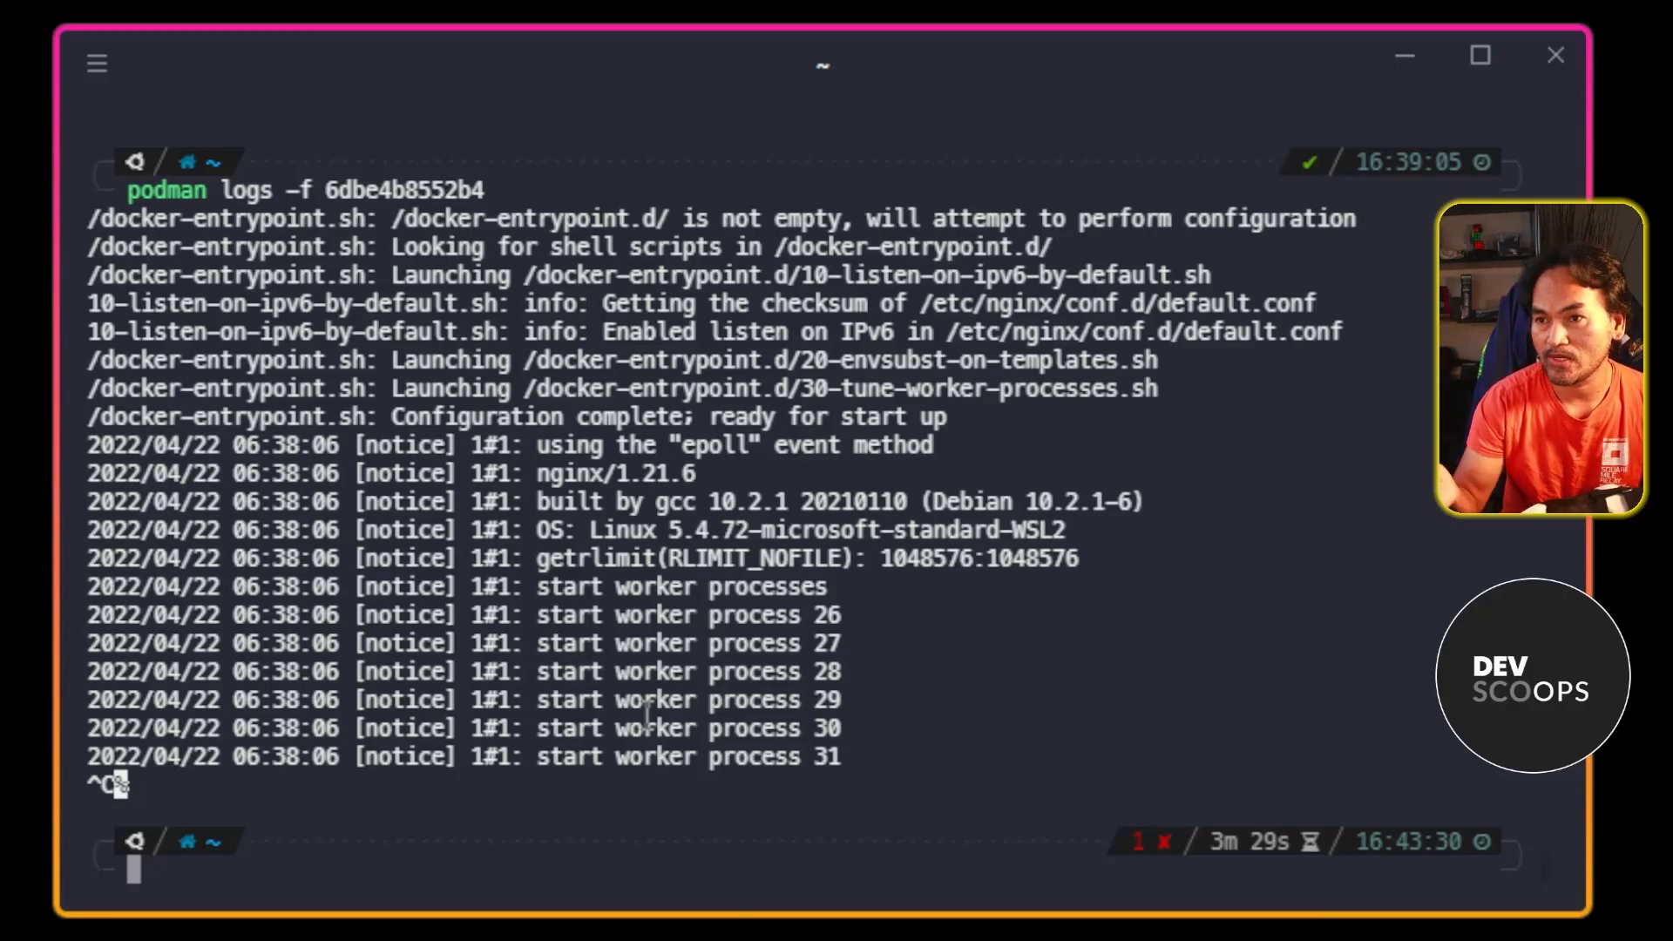
Stop and remove container 6dbe4b8552b4, confirming podman ps lists no containers.
text(podman ps)
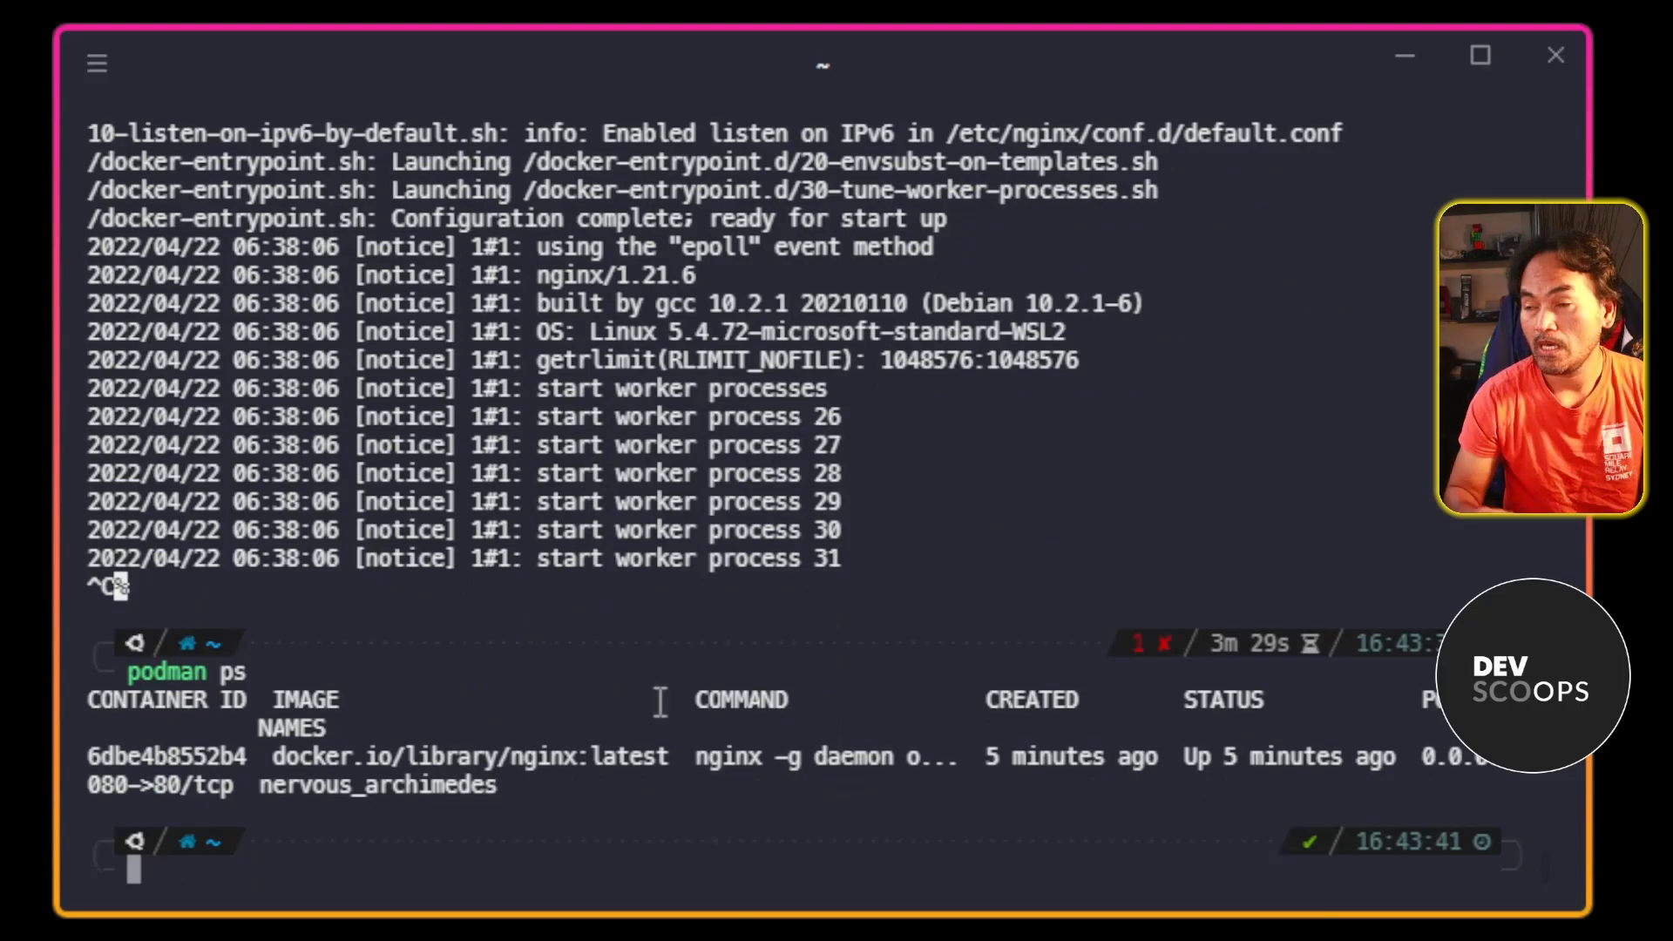
text(podman ps)
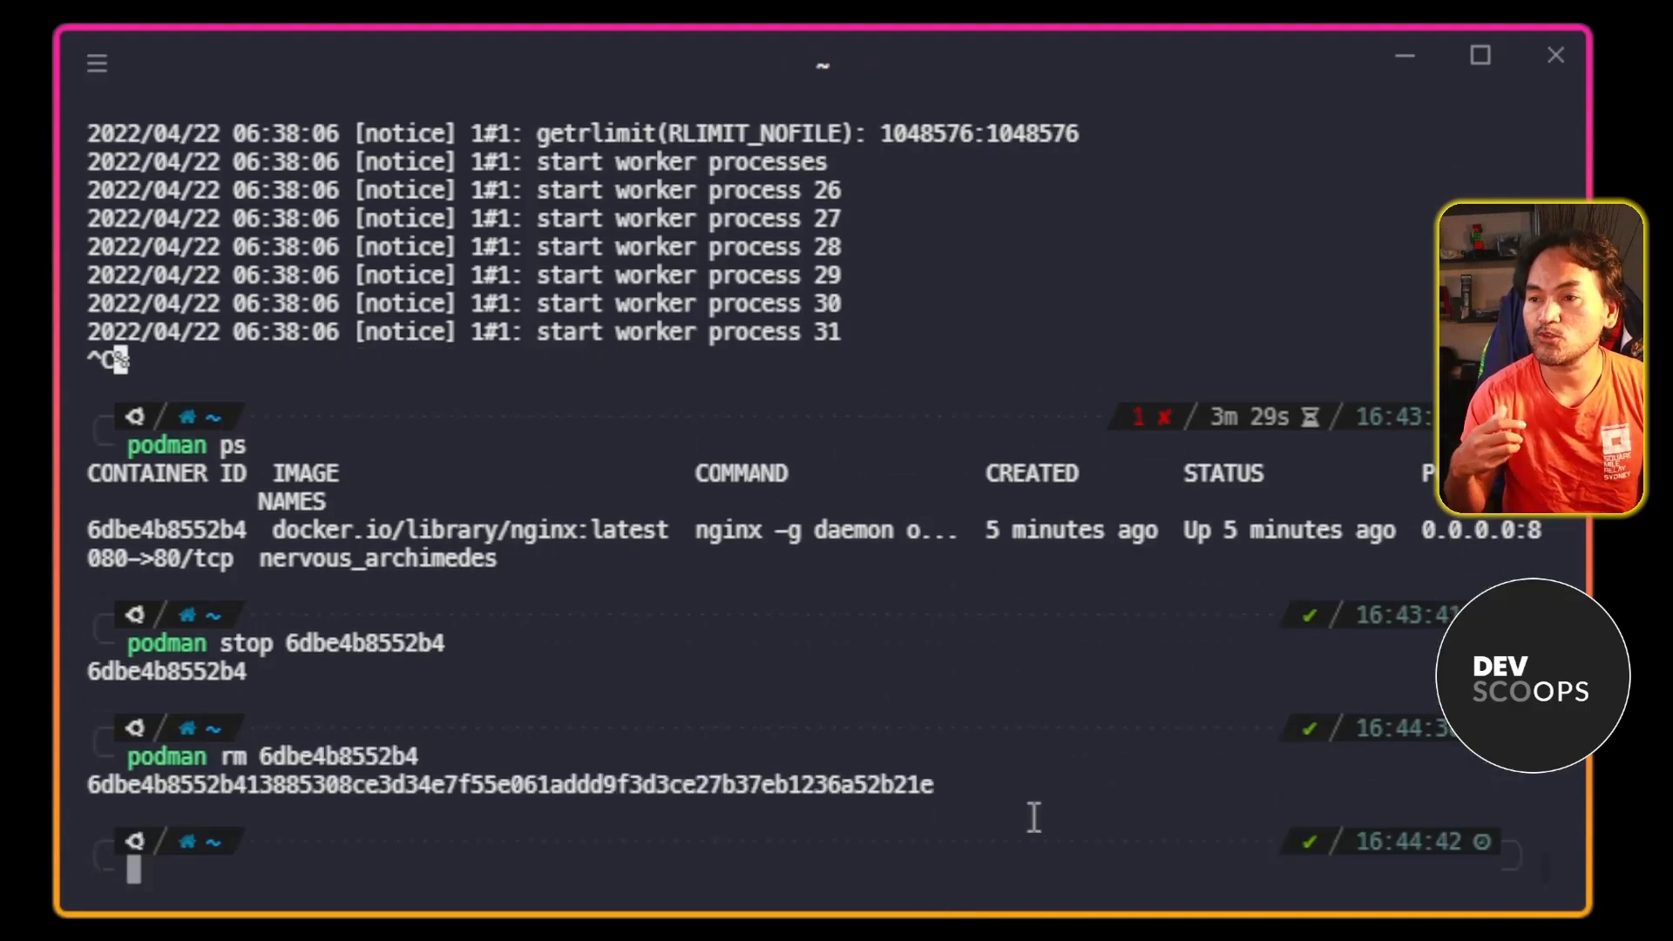
text(podman ps)
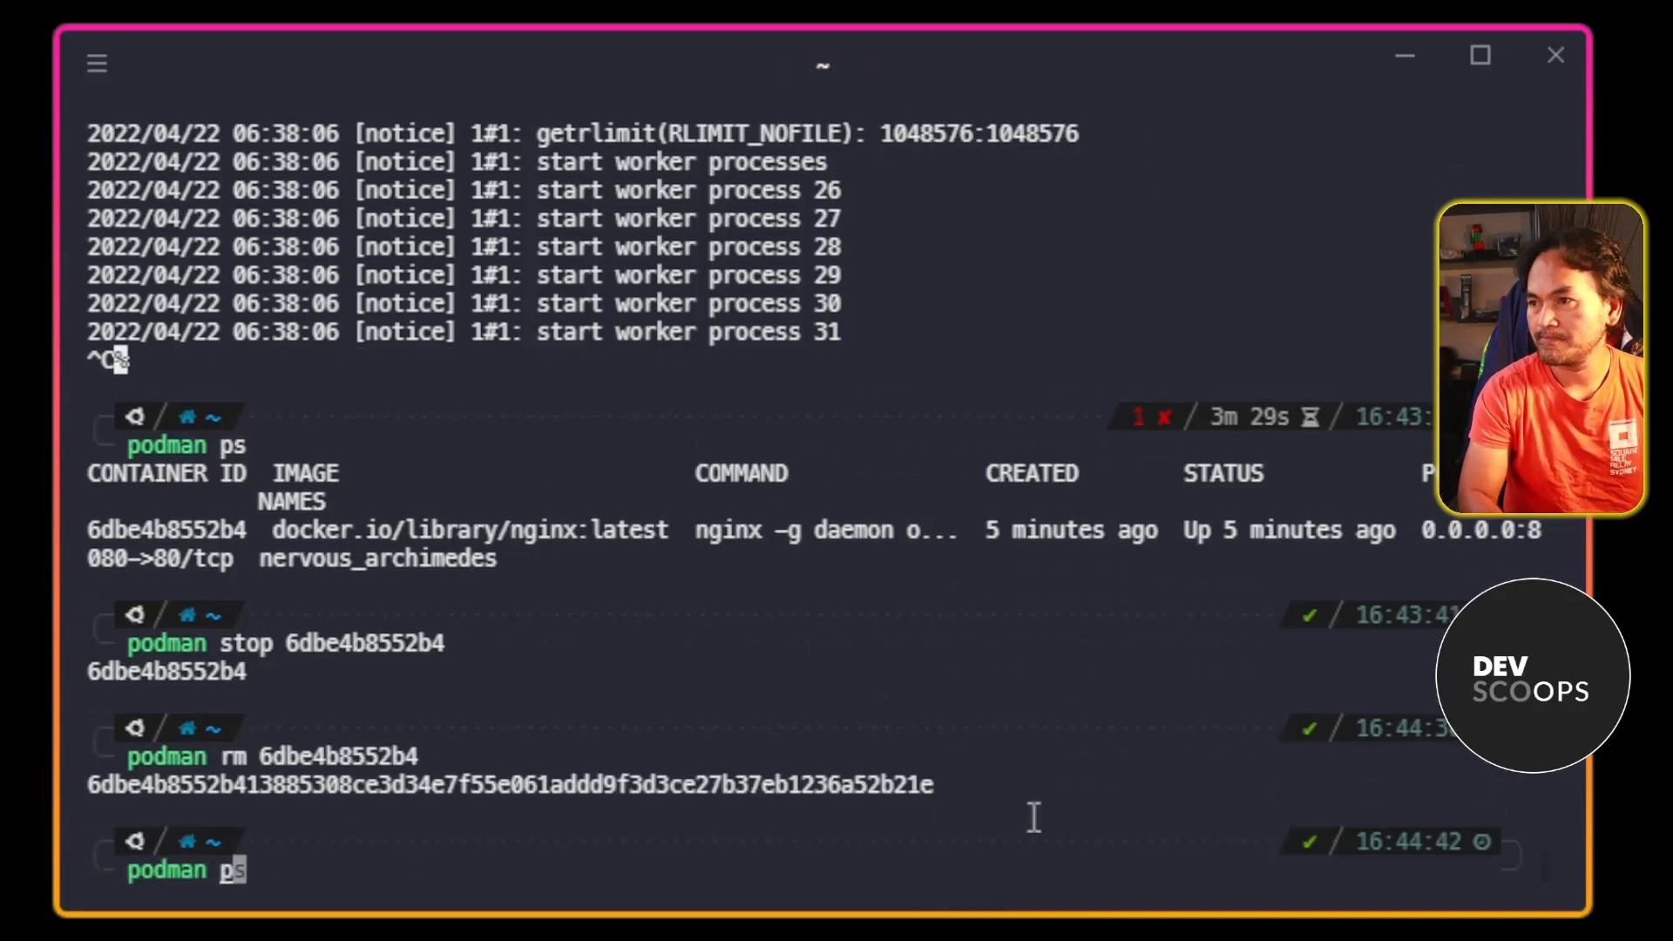
key(Return)
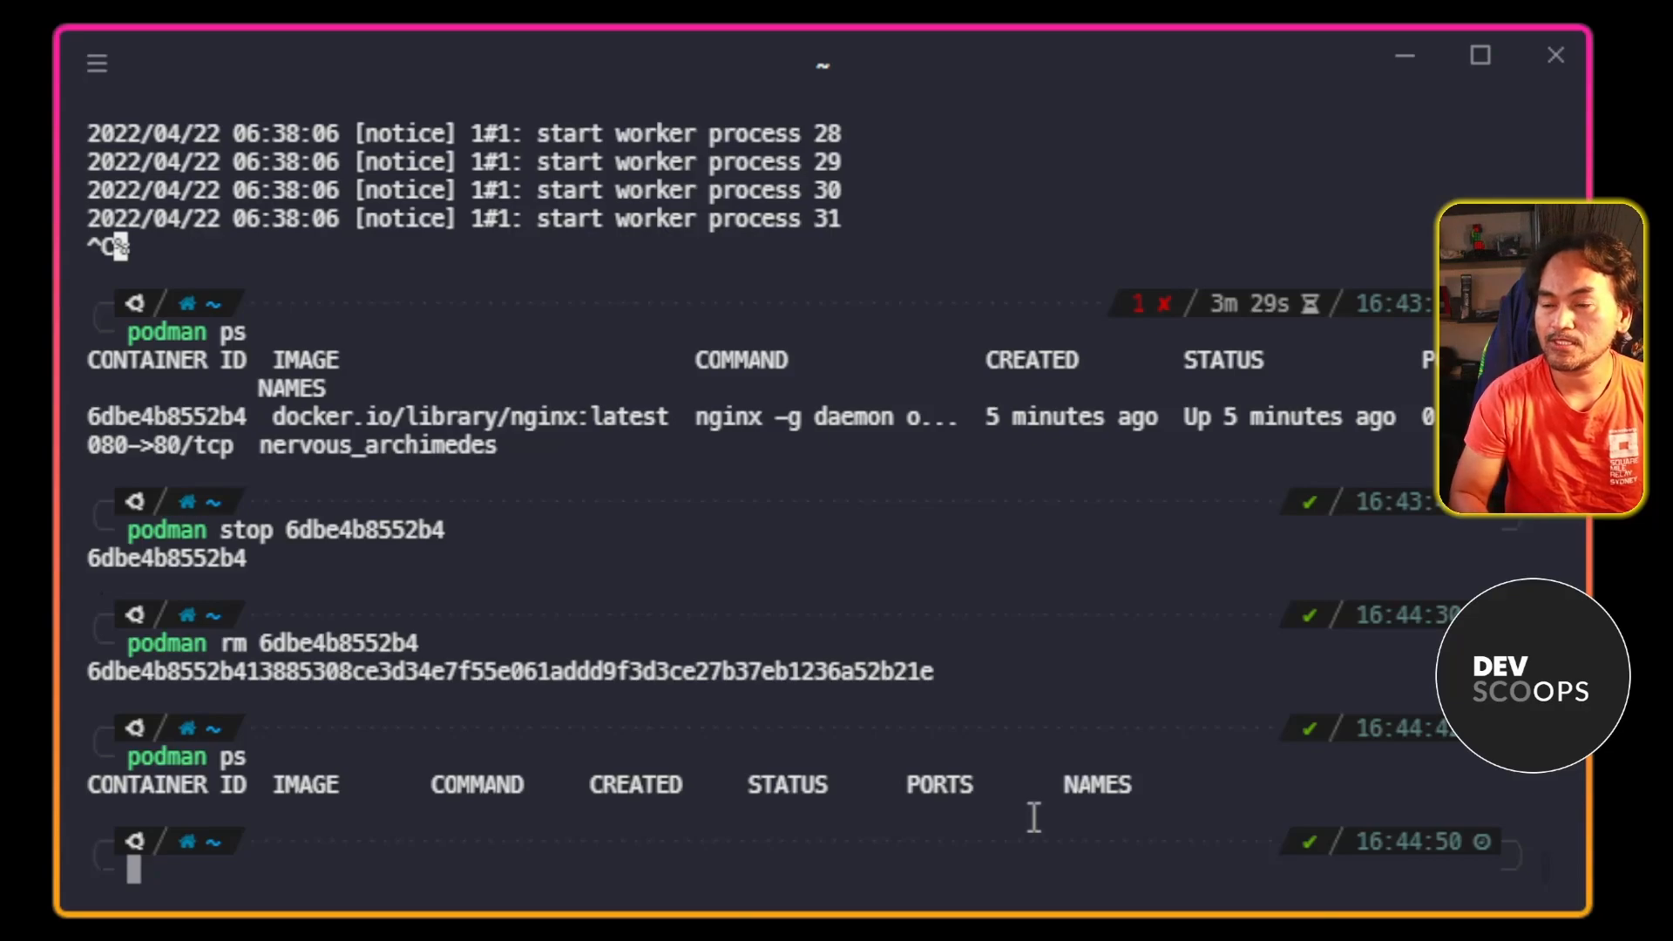
List local images to confirm the nginx image is still stored.
text(podman images)
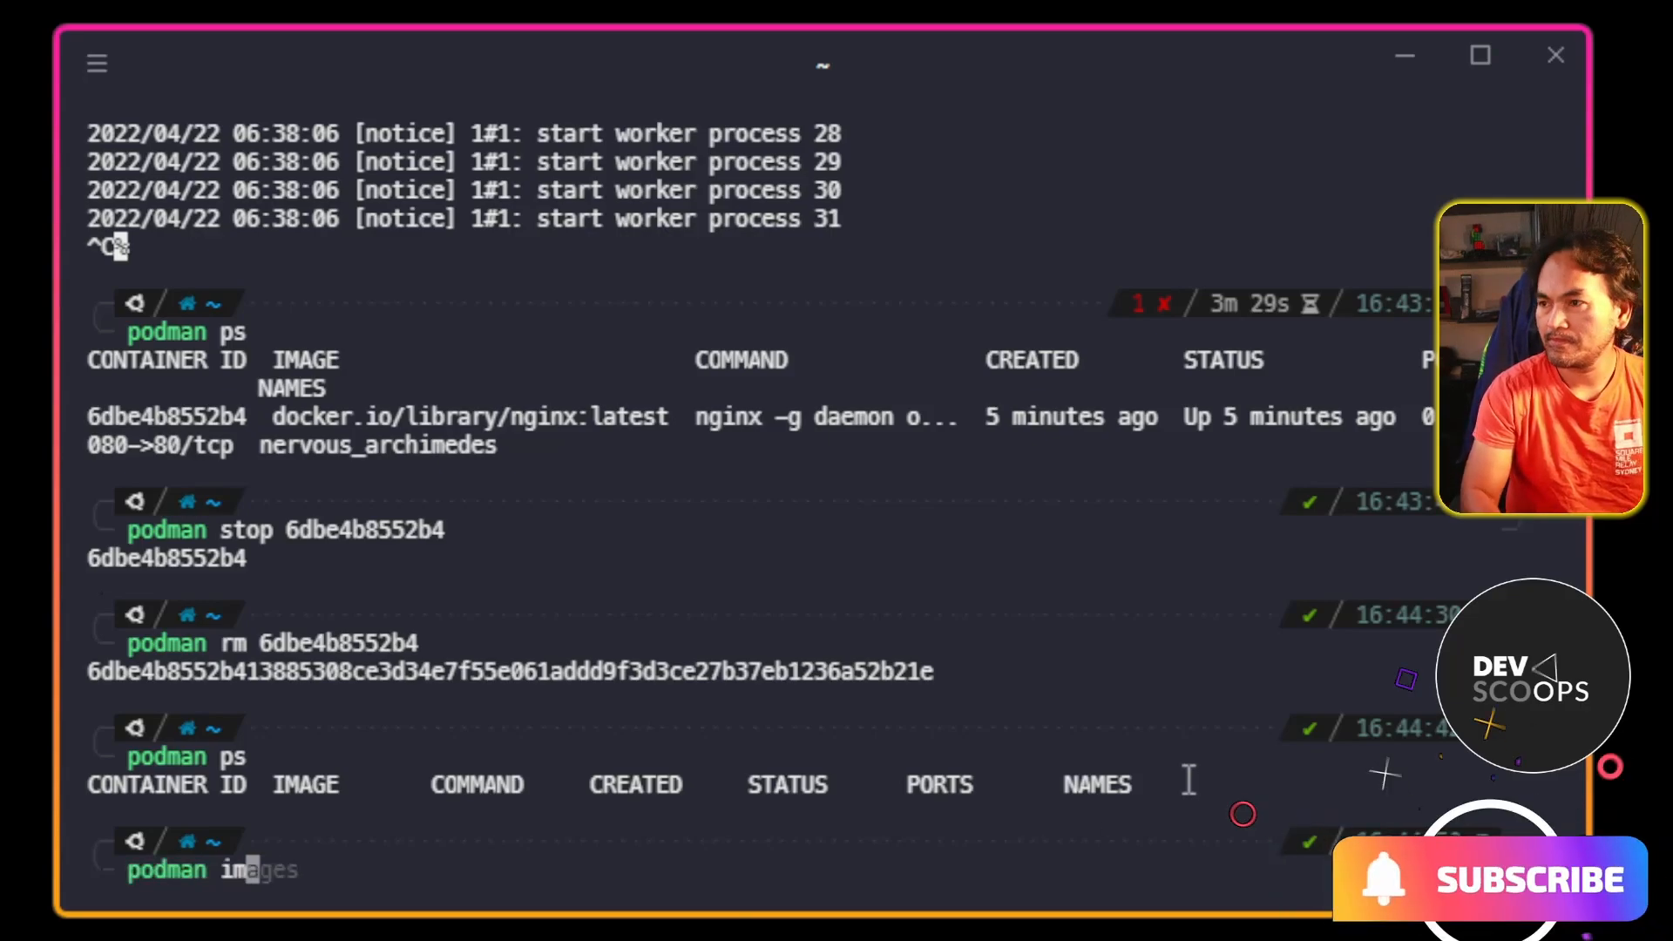
scroll(down, 3)
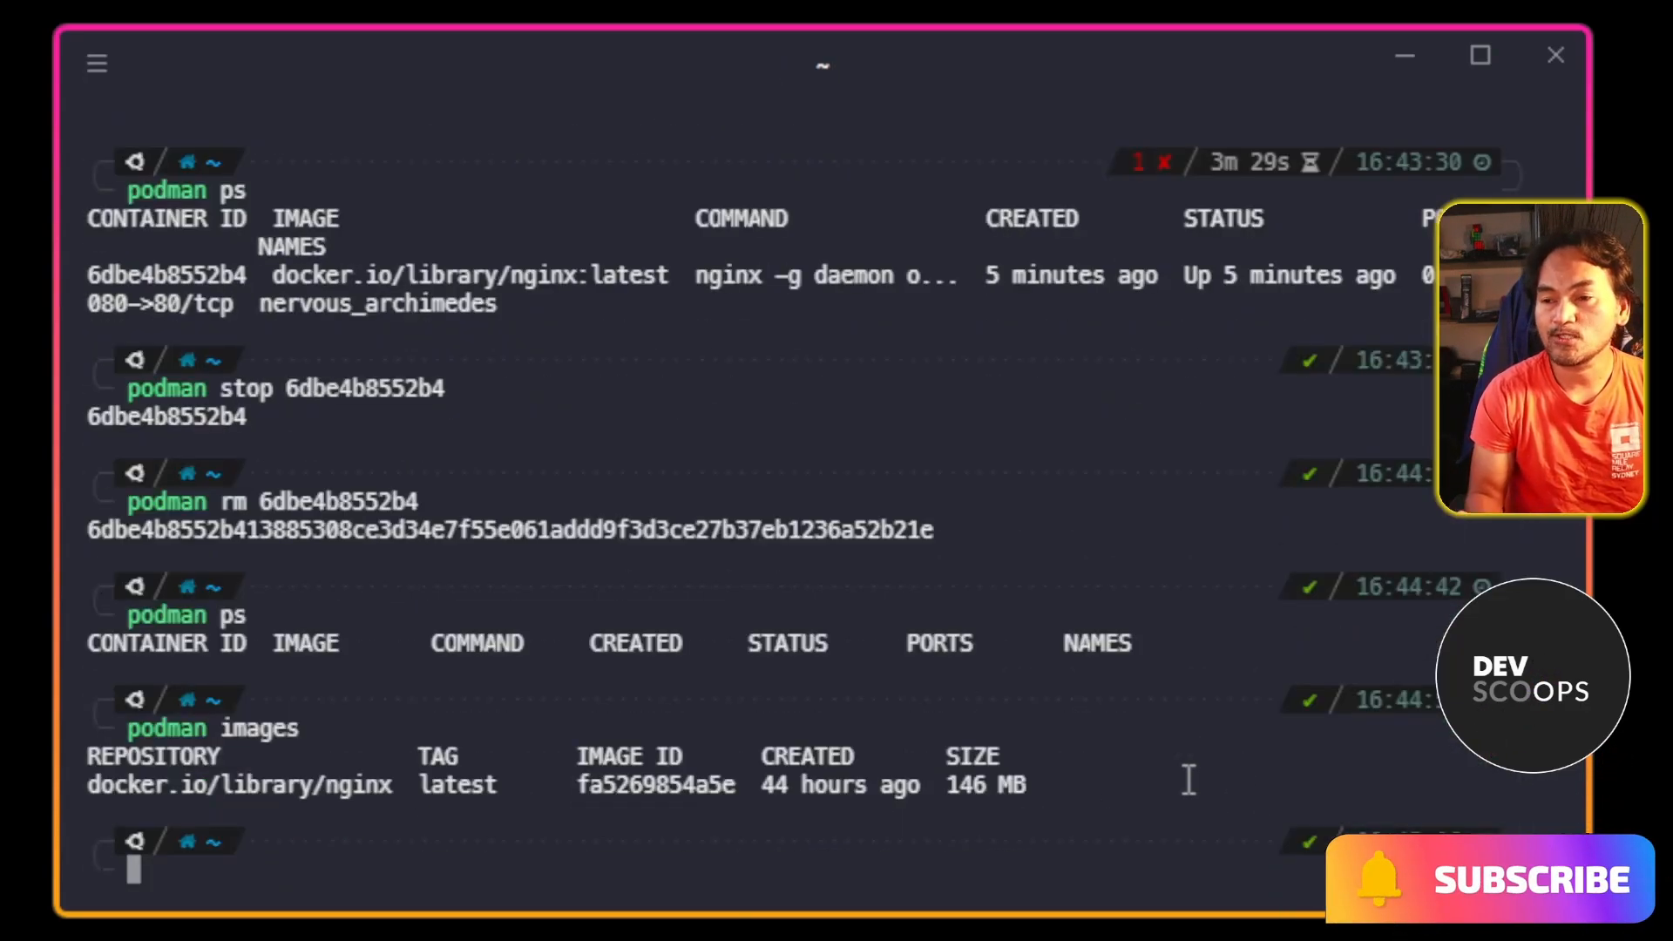